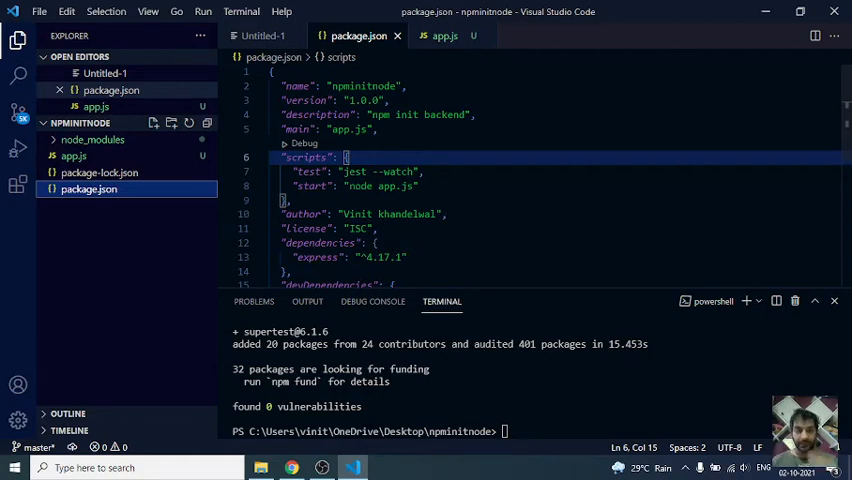
Step: Run npm i eslint --save-dev in the integrated terminal, then switch to the browser
{"action": "scroll", "scroll_direction": "down", "scroll_amount": 3}
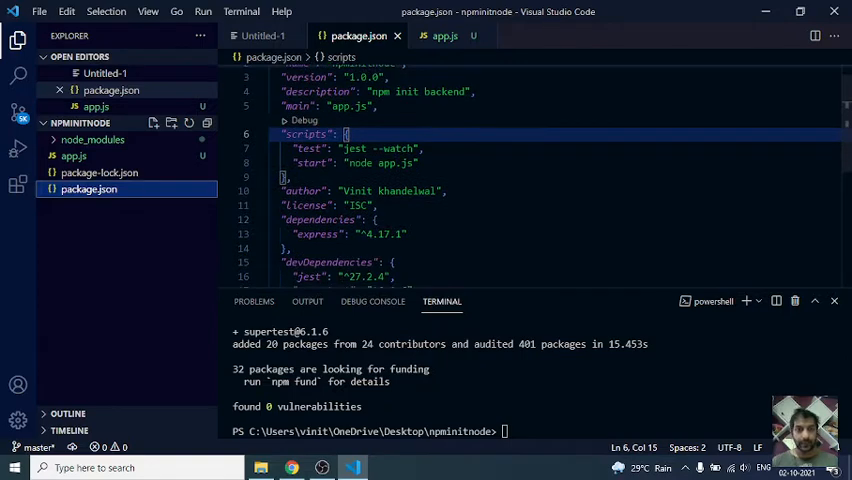
{"action": "scroll", "scroll_direction": "down", "scroll_amount": 3}
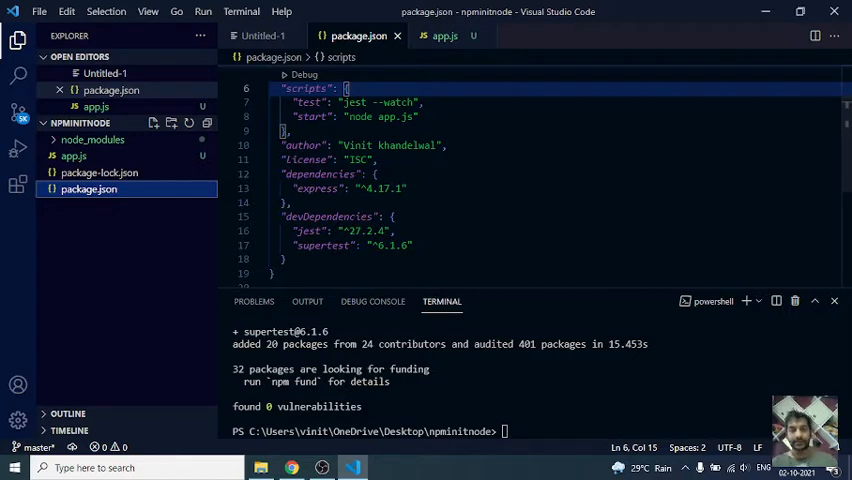
{"action": "mouse_move", "coordinate": [528, 298]}
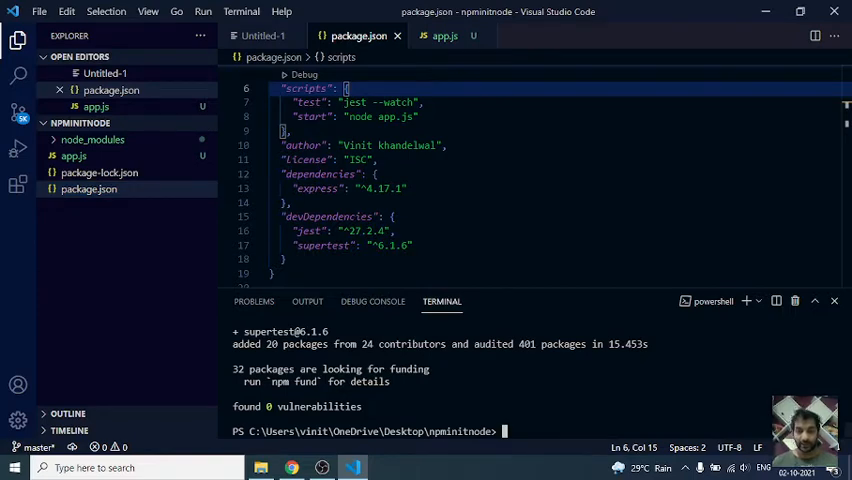
{"action": "type", "text": "npm i"}
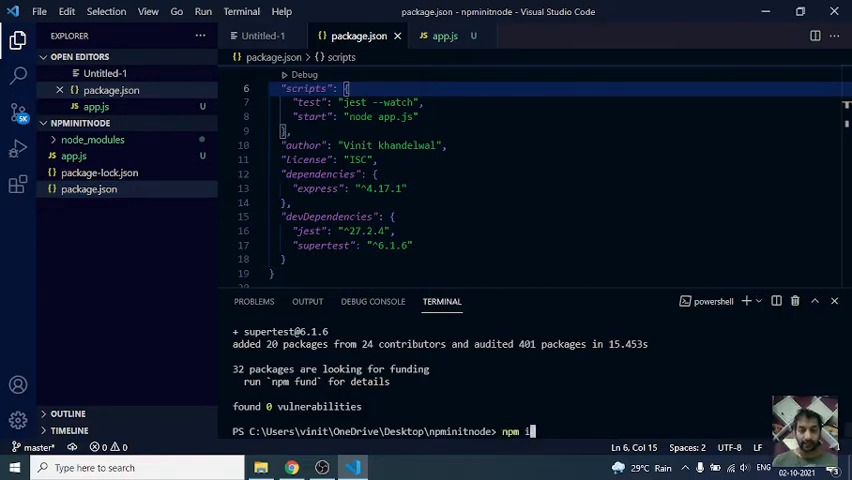
{"action": "type", "text": "\" \""}
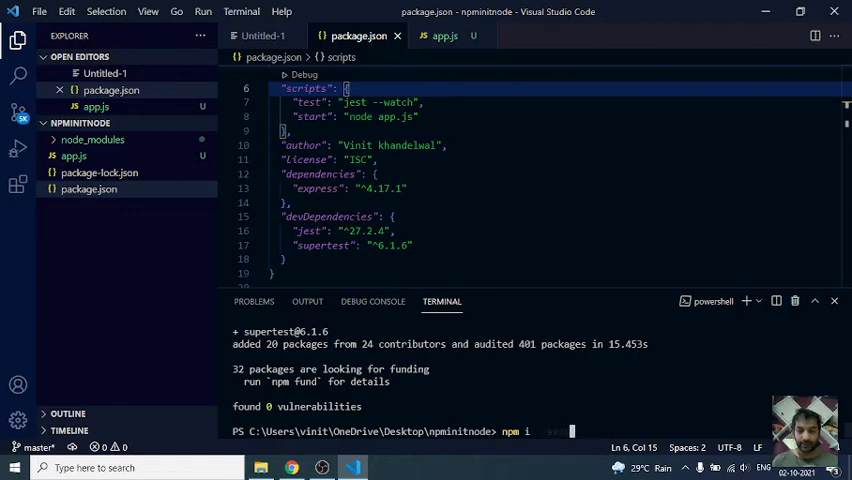
{"action": "type", "text": "--save-dev"}
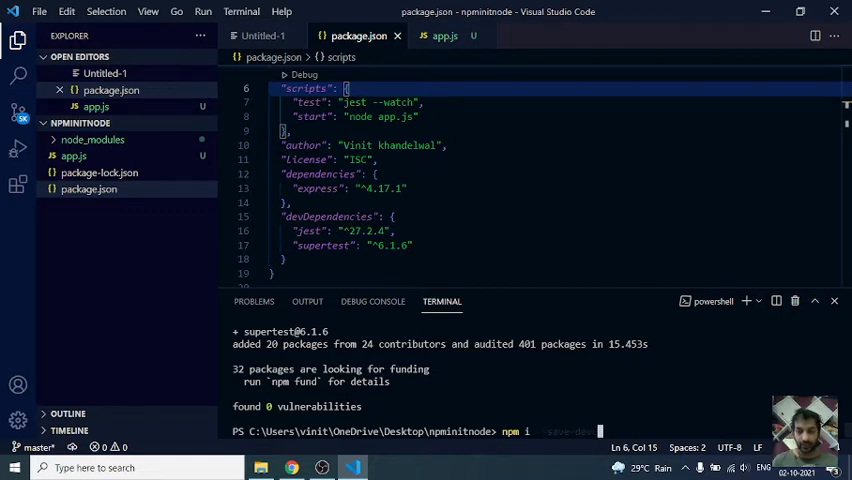
{"action": "type", "text": "eslint"}
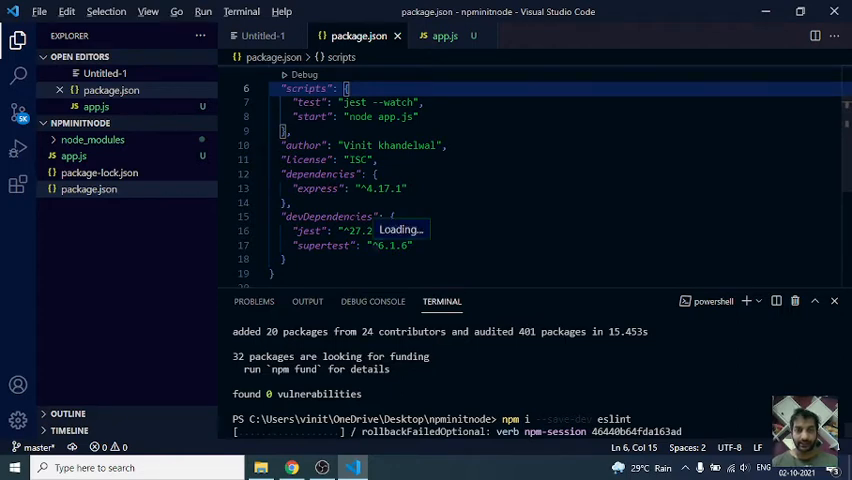
{"action": "left_click", "coordinate": [292, 468]}
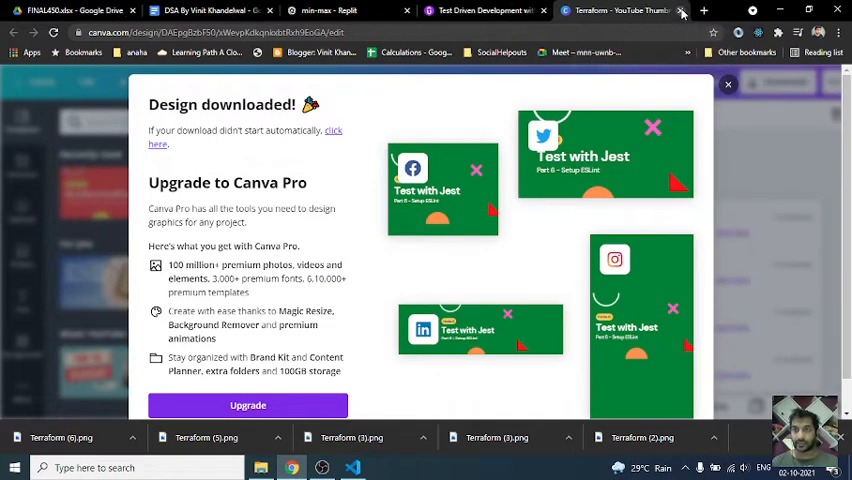
Step: From the eslint search results, reach eslint.org and its Getting Started guide
{"action": "left_click", "coordinate": [704, 10]}
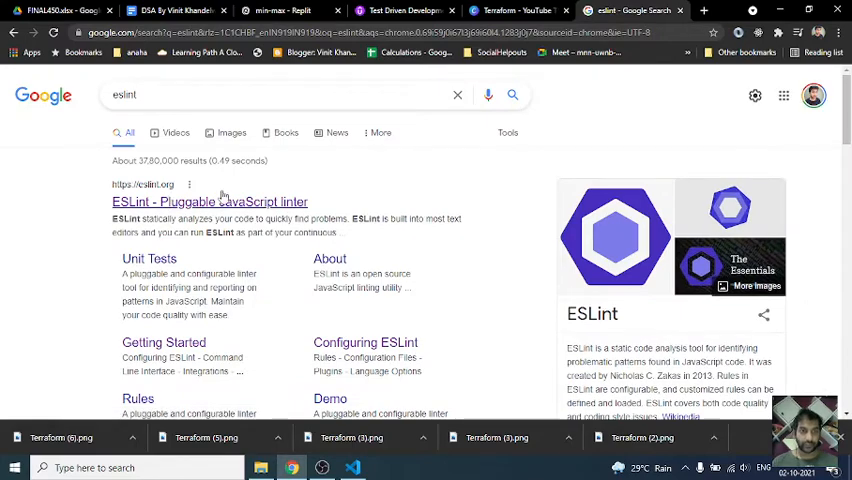
{"action": "left_click", "coordinate": [208, 200]}
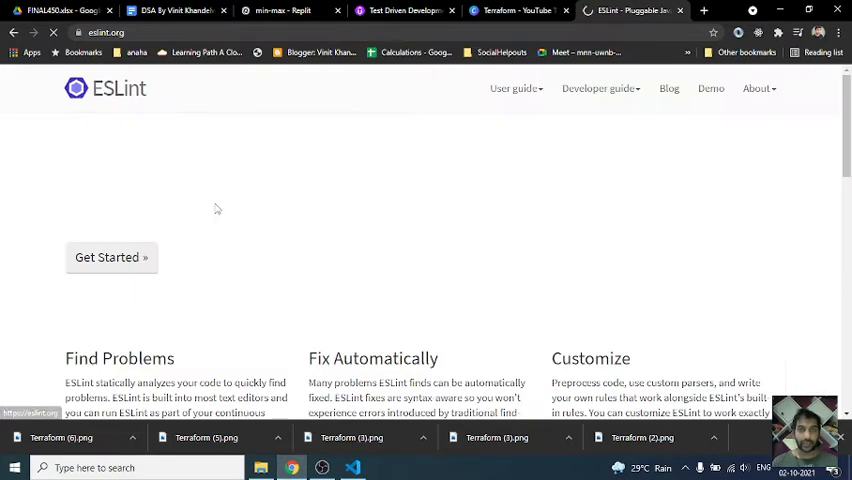
{"action": "scroll", "scroll_direction": "down", "scroll_amount": 3}
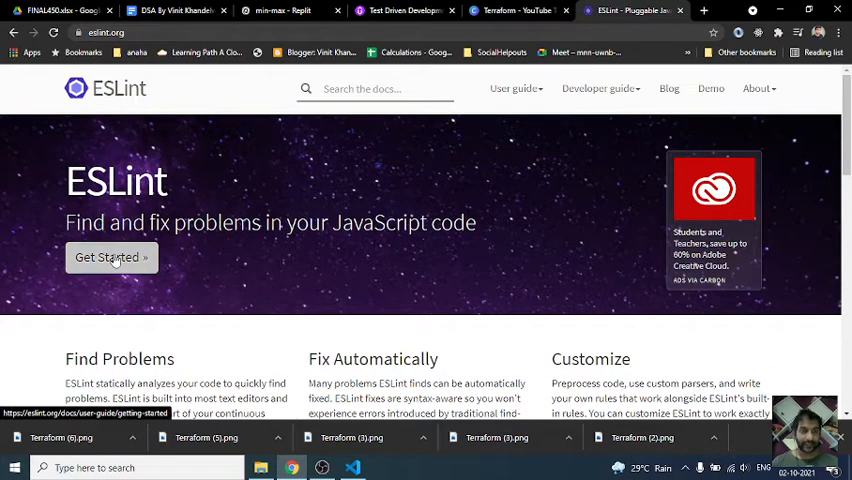
{"action": "left_click", "coordinate": [108, 256]}
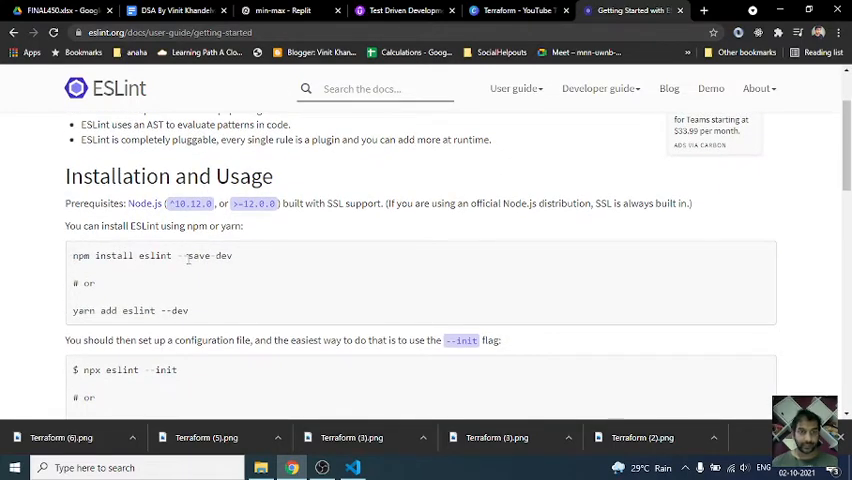
Step: Scroll the guide down to the Configuration section's example rules
{"action": "scroll", "scroll_direction": "down", "scroll_amount": 3}
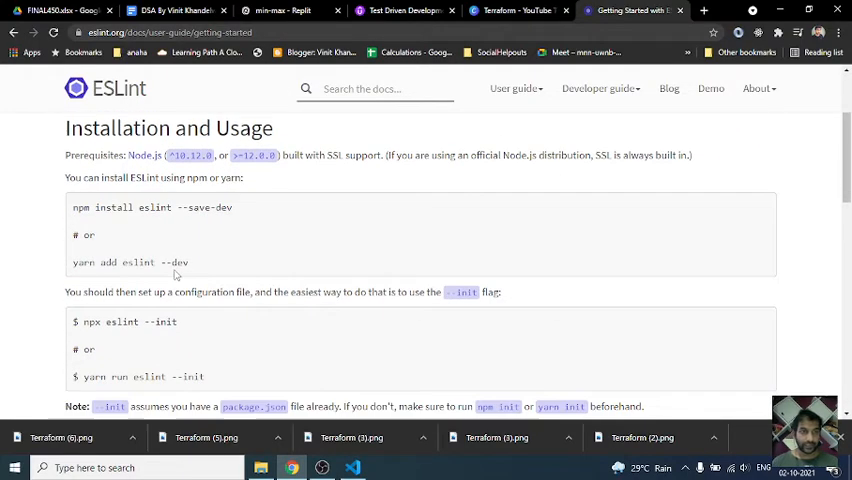
{"action": "scroll", "scroll_direction": "down", "scroll_amount": 3}
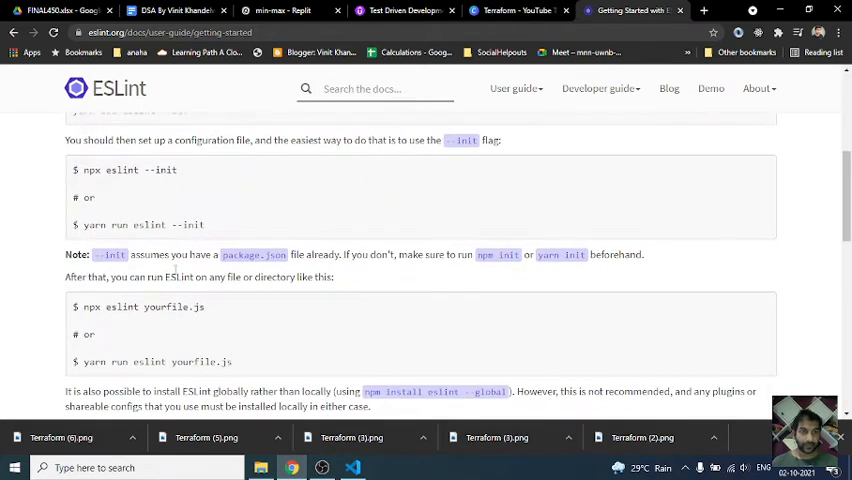
{"action": "scroll", "scroll_direction": "down", "scroll_amount": 3}
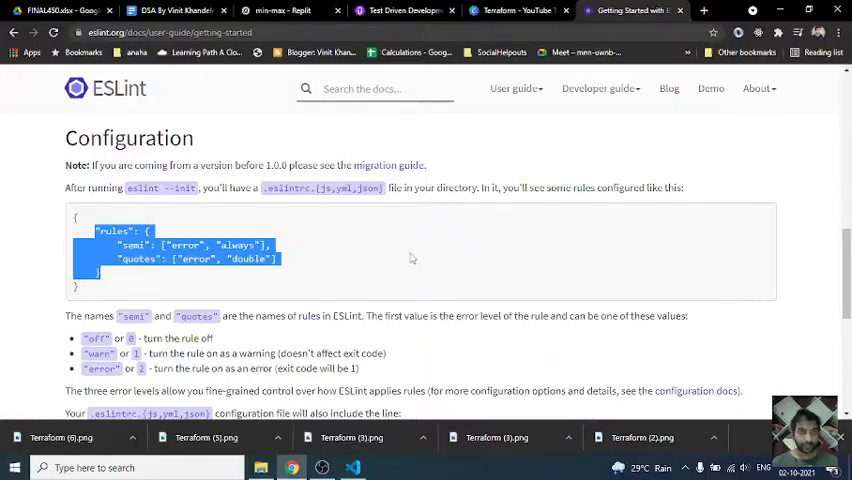
{"action": "scroll", "scroll_direction": "down", "scroll_amount": 3}
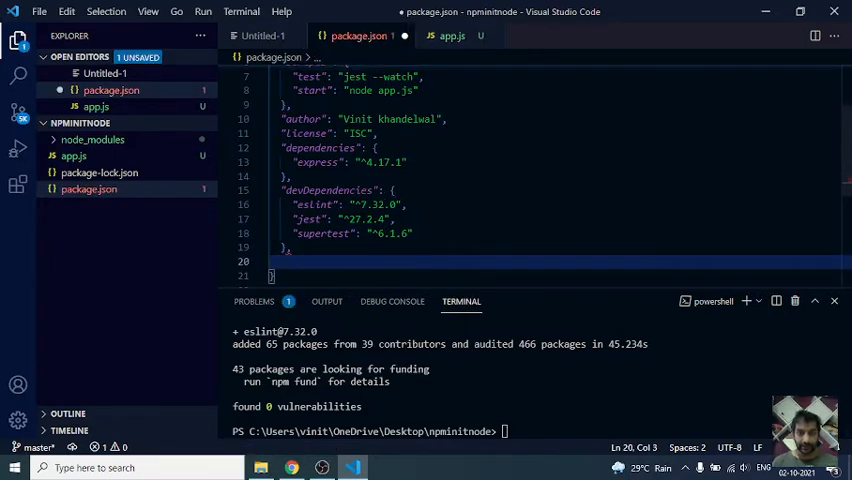
Step: Add a new "eslintConfig": { entry after devDependencies in package.json
{"action": "type", "text": "esli"}
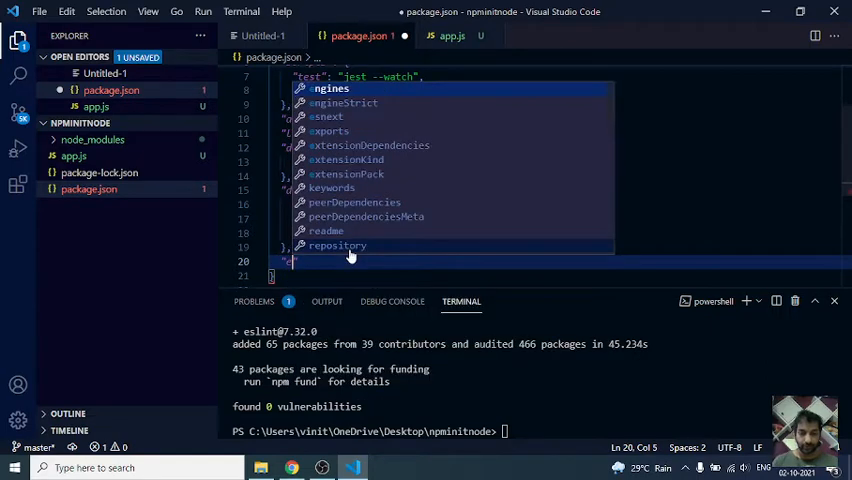
{"action": "type", "text": "eslint"}
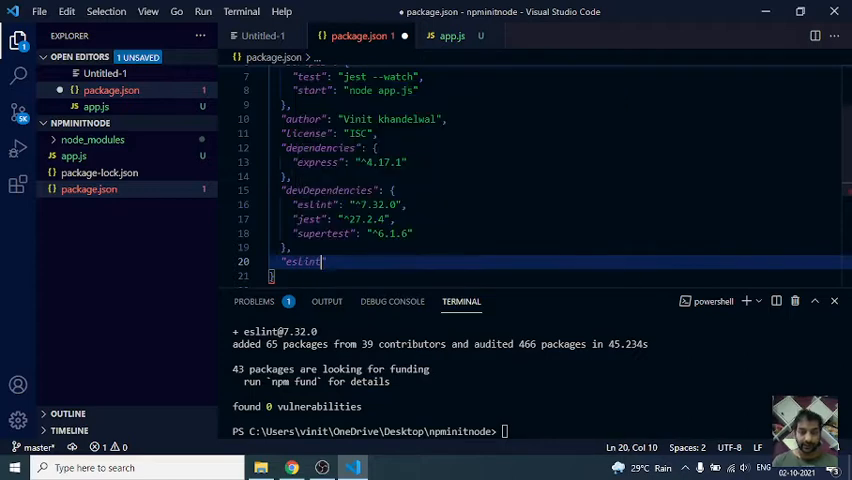
{"action": "type", "text": "Config"}
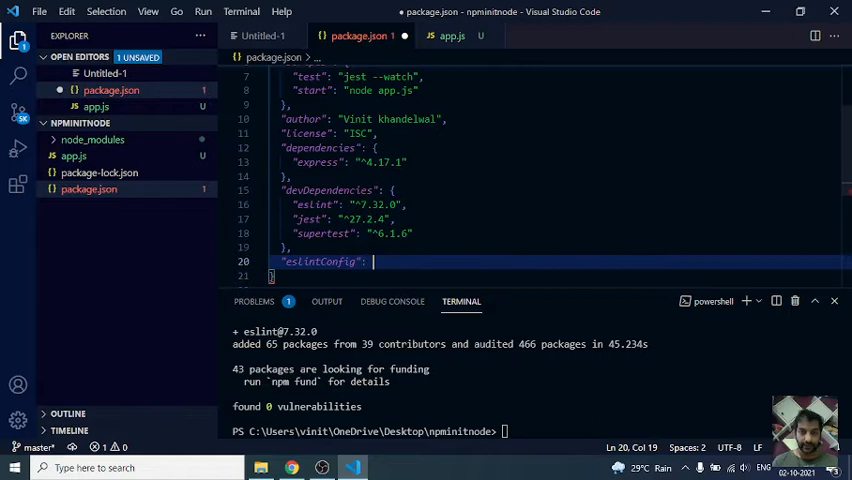
{"action": "type", "text": "{"}
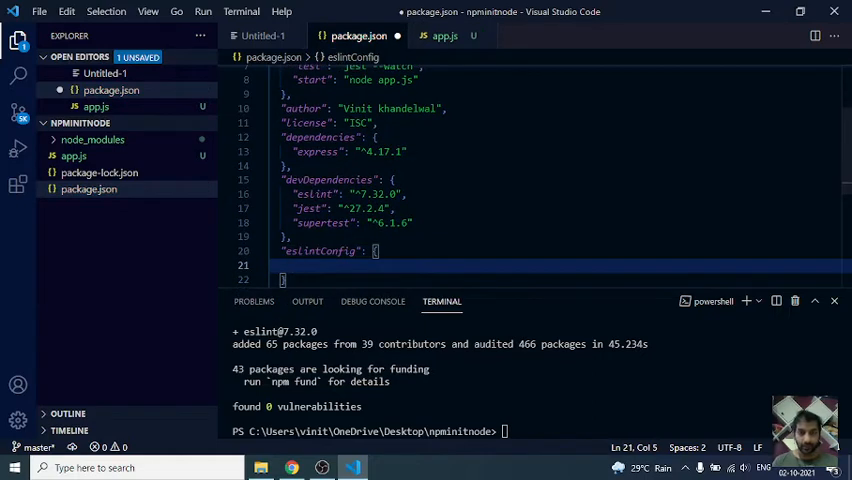
{"action": "scroll", "scroll_direction": "down", "scroll_amount": 3}
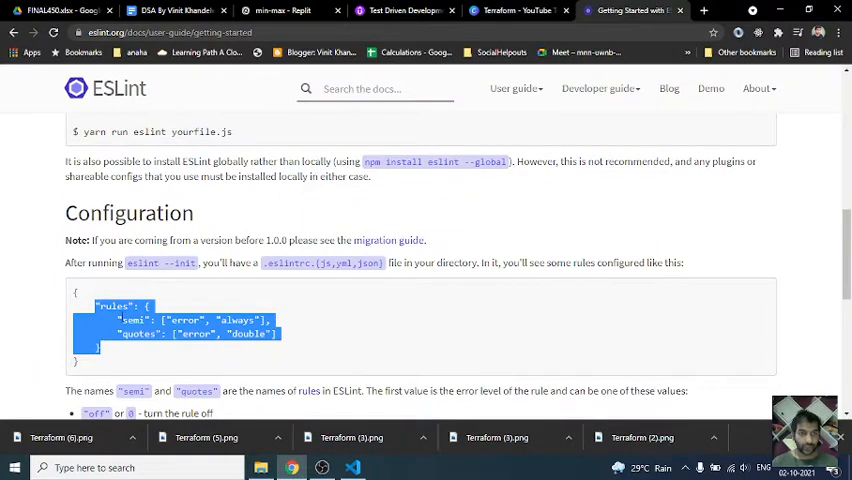
{"action": "mouse_move", "coordinate": [426, 312]}
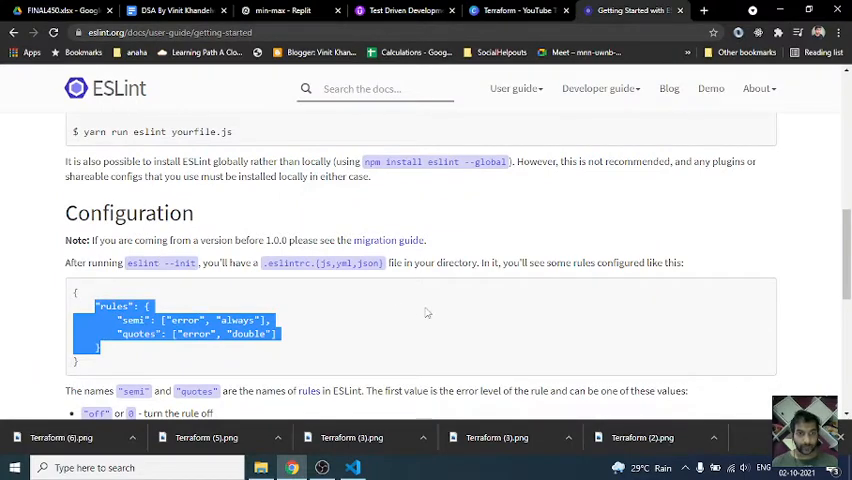
{"action": "mouse_move", "coordinate": [198, 270]}
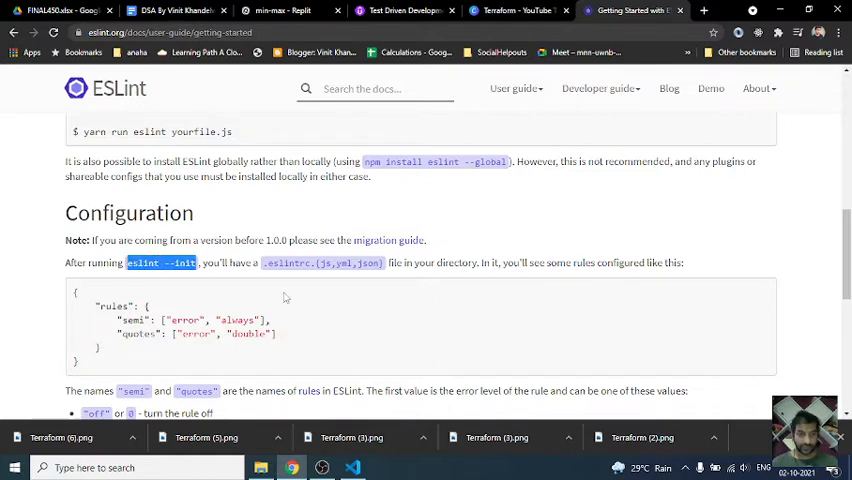
Step: Return to the VS Code window after reading the Configuration example
{"action": "left_click", "coordinate": [352, 468]}
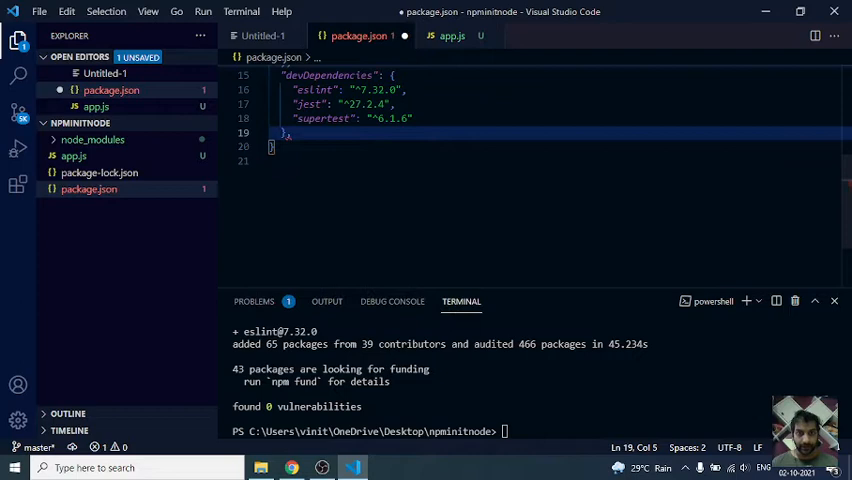
Step: Save package.json, then run eslint --init and eslint in the terminal, both failing as unrecognised
{"action": "key", "text": "ctrl+s"}
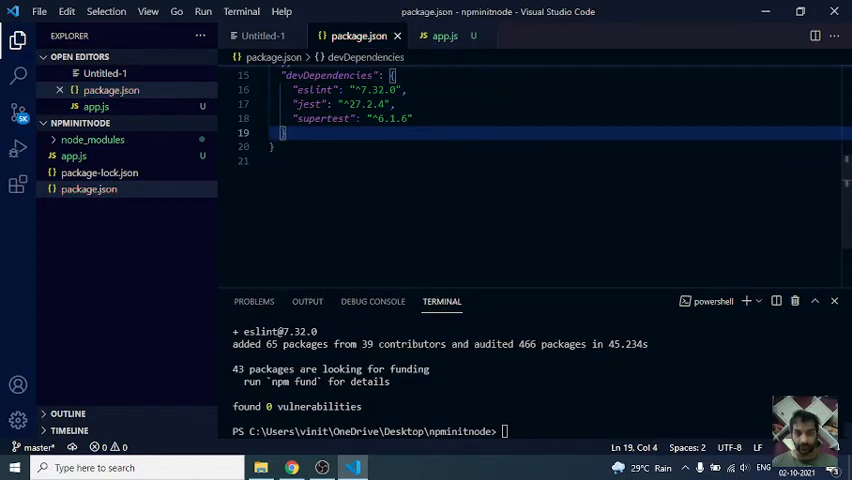
{"action": "type", "text": "eslint --init"}
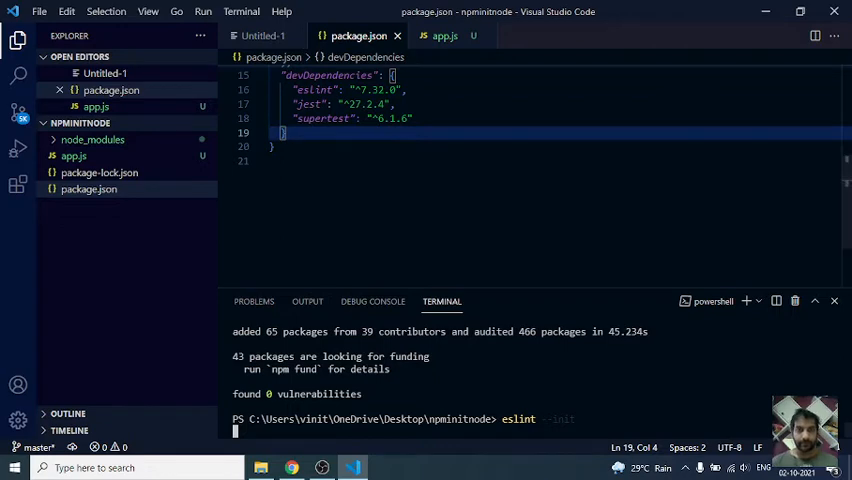
{"action": "key", "text": "enter"}
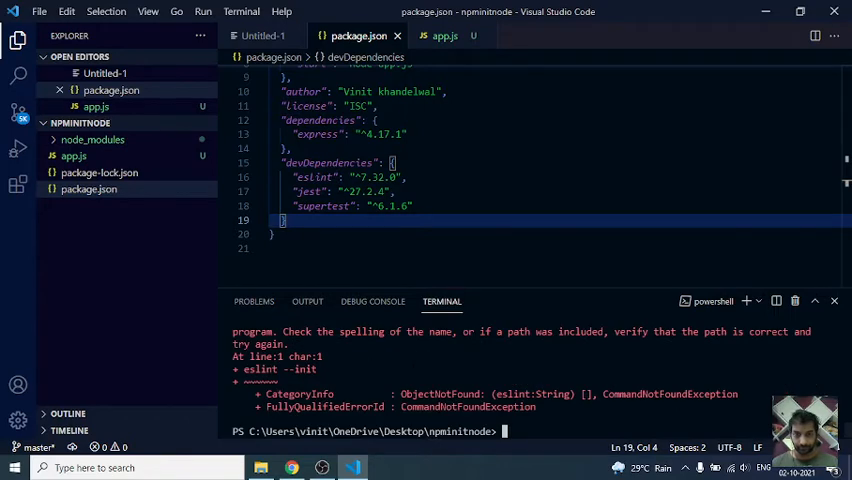
{"action": "type", "text": "eslint"}
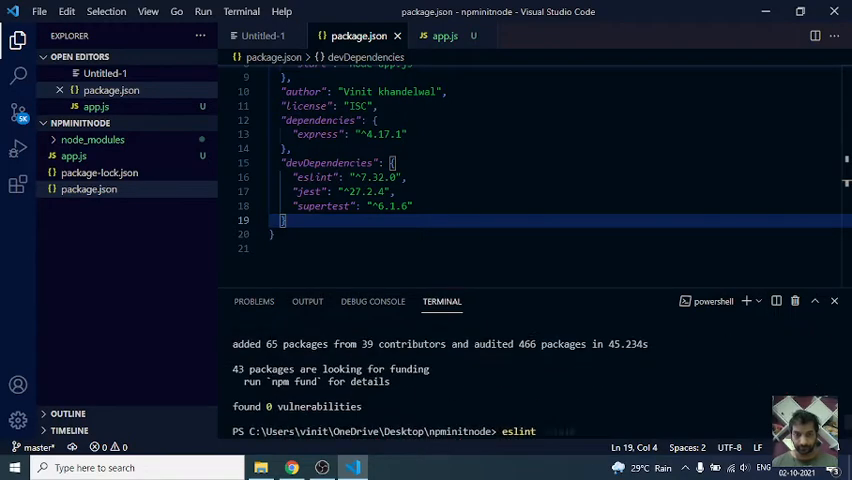
{"action": "key", "text": "Enter"}
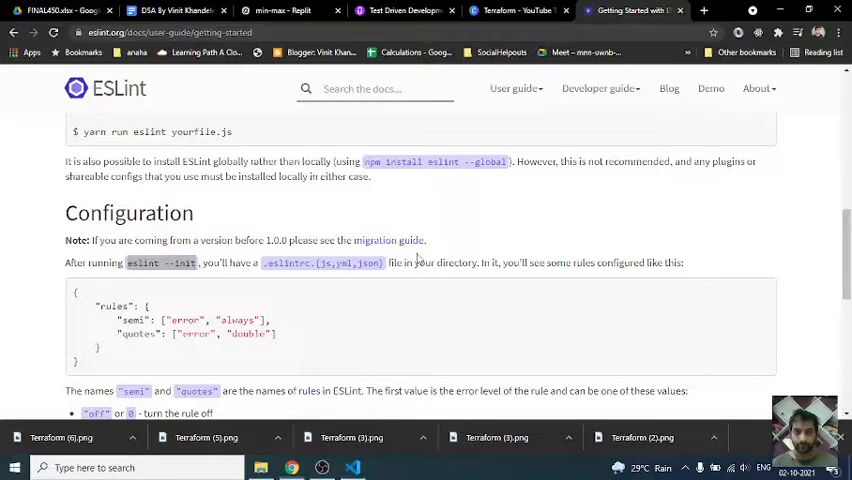
Step: Select eslint --init in the docs, then start typing "eslintCo on a new package.json line
{"action": "double_click", "coordinate": [160, 264]}
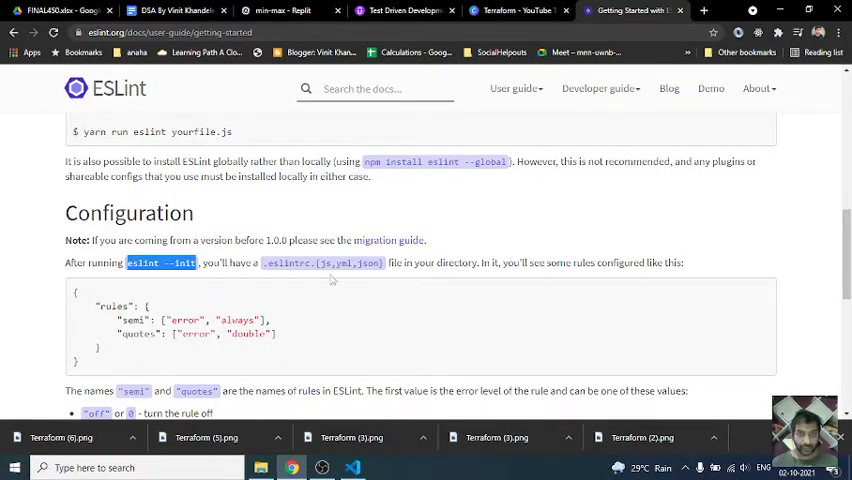
{"action": "mouse_move", "coordinate": [448, 268]}
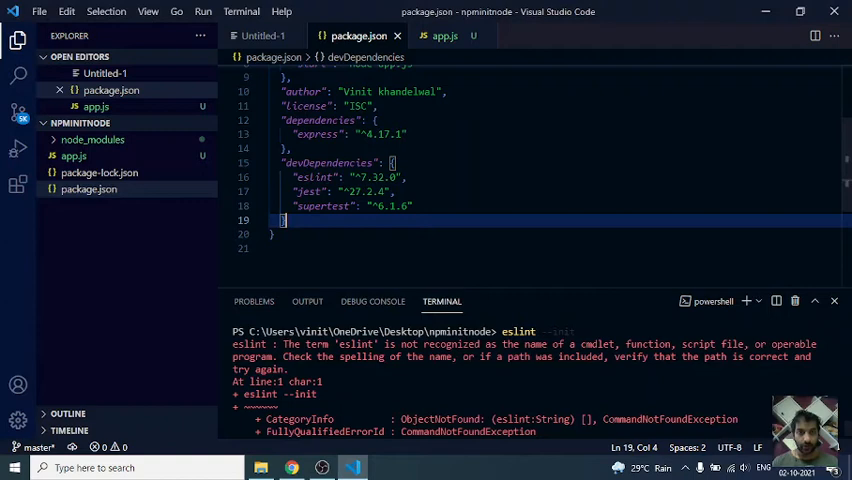
{"action": "type", "text": "\""}
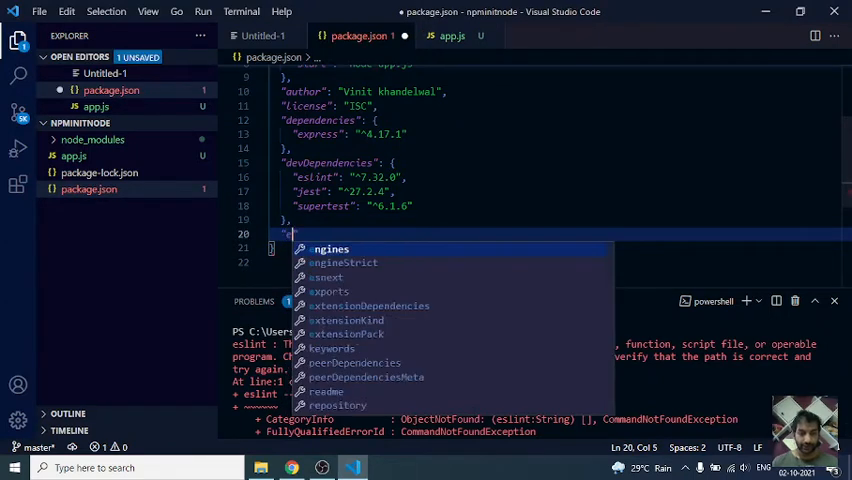
{"action": "type", "text": "eslintCo"}
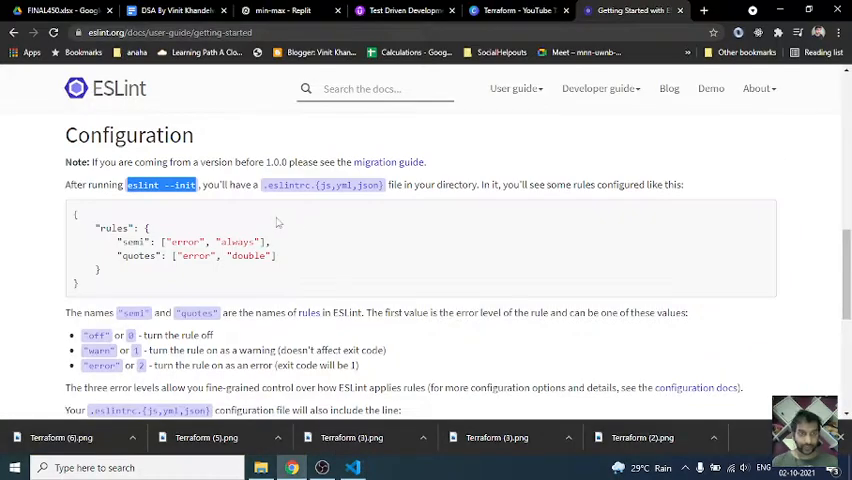
Step: Copy the docs' rules block into eslintConfig, setting quotes to single and semi to warn
{"action": "left_click_drag", "start_coordinate": [96, 228], "coordinate": [280, 268]}
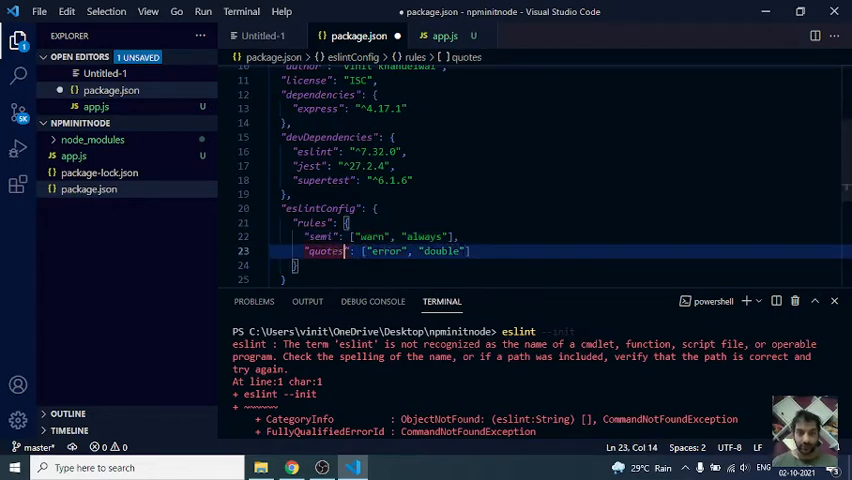
{"action": "double_click", "coordinate": [442, 252]}
{"action": "type", "text": "s"}
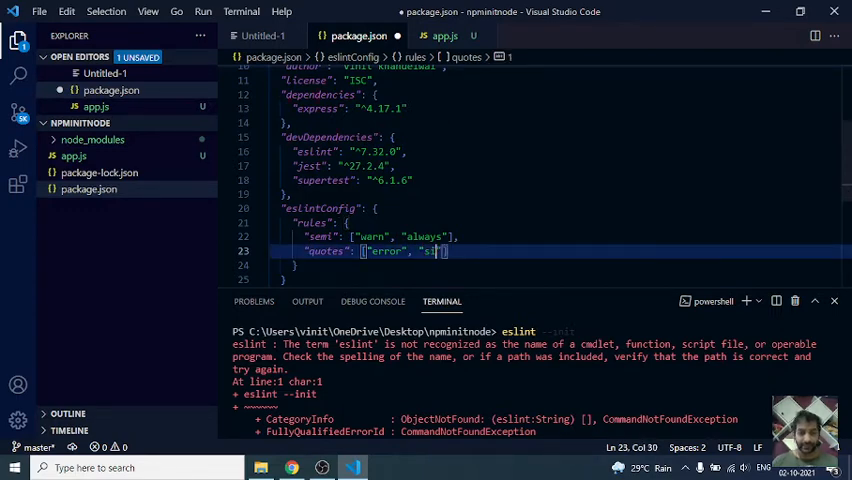
{"action": "type", "text": "ingle"}
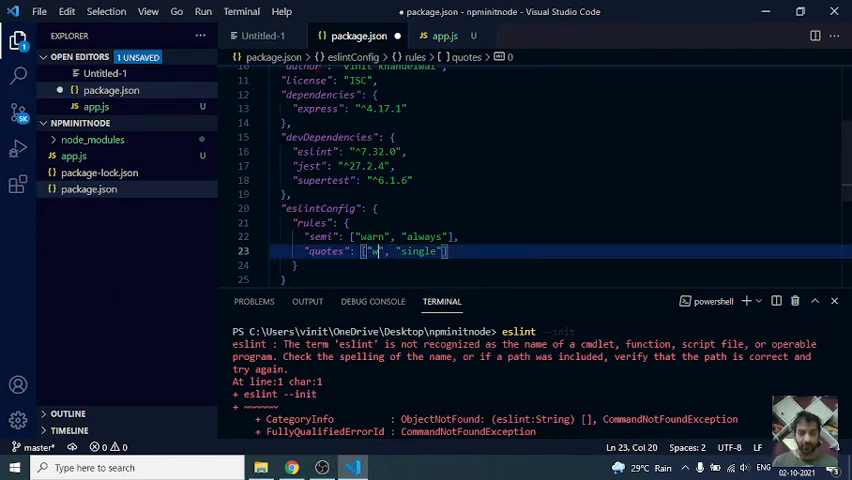
{"action": "type", "text": "warn"}
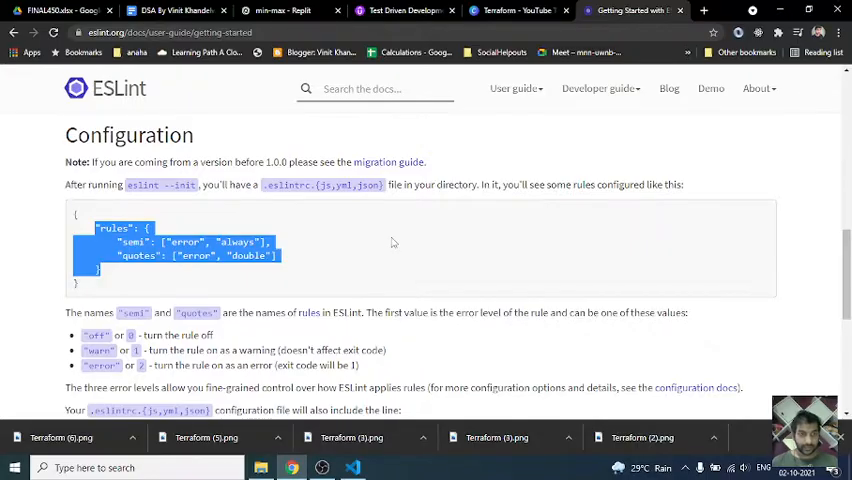
Step: Scroll past the extends example to Next Steps and follow the advanced configuration link
{"action": "scroll", "scroll_direction": "down", "scroll_amount": 3}
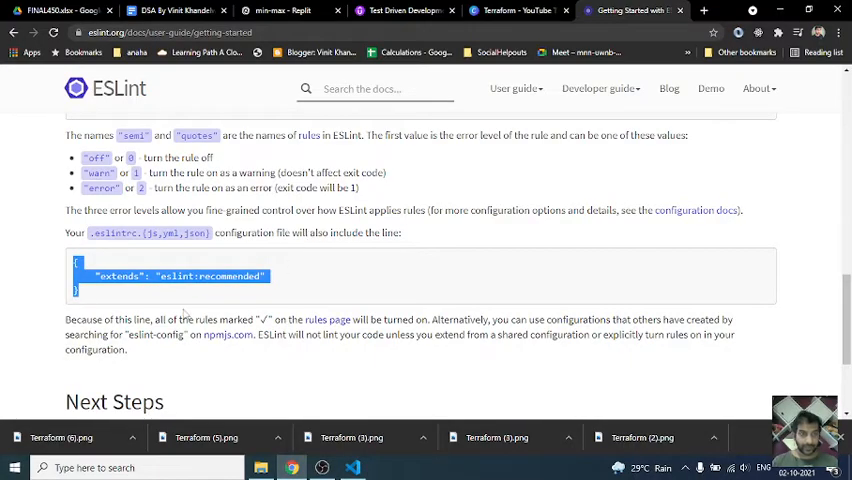
{"action": "scroll", "scroll_direction": "down", "scroll_amount": 3}
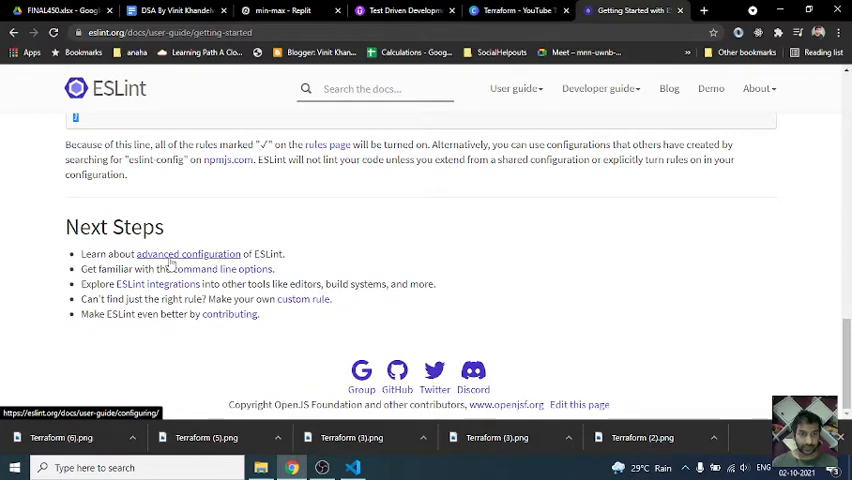
{"action": "left_click", "coordinate": [188, 252]}
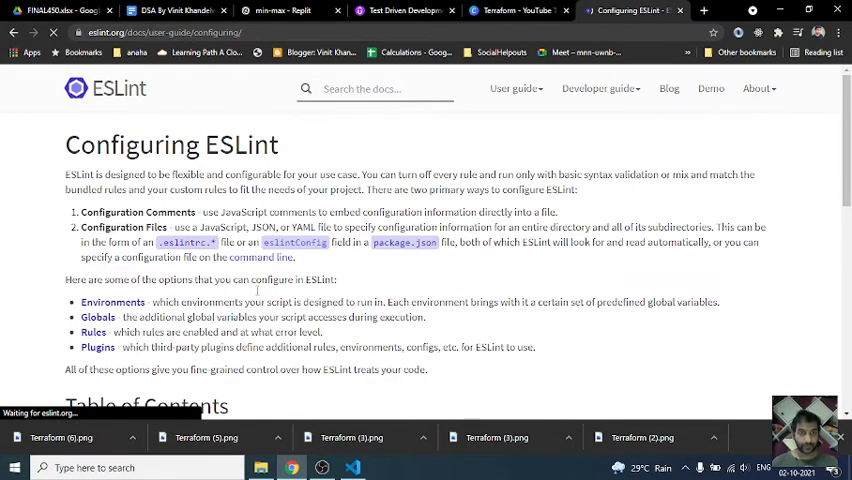
Step: Add an env block to eslintConfig with node set to true, checking the environments docs
{"action": "scroll", "scroll_direction": "down", "scroll_amount": 3}
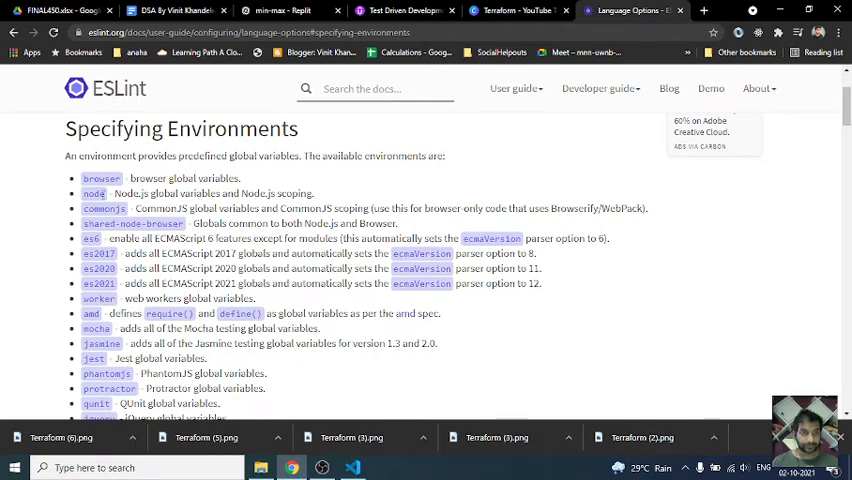
{"action": "left_click", "coordinate": [352, 468]}
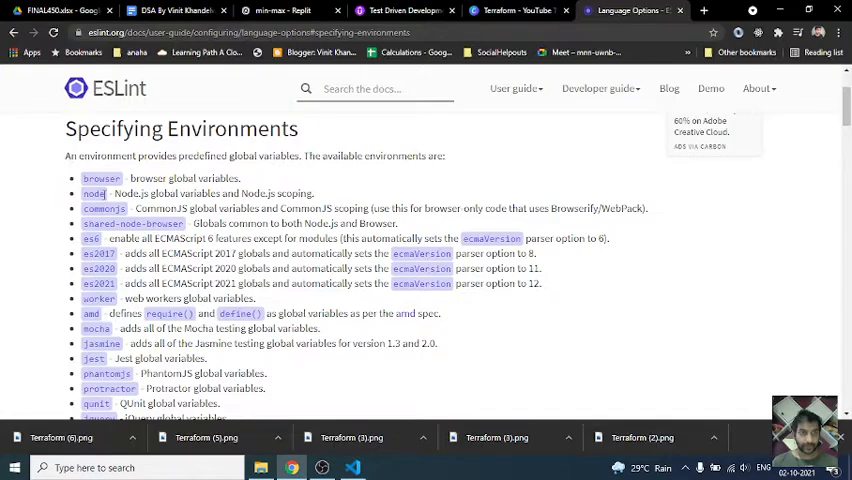
{"action": "scroll", "scroll_direction": "down", "scroll_amount": 3}
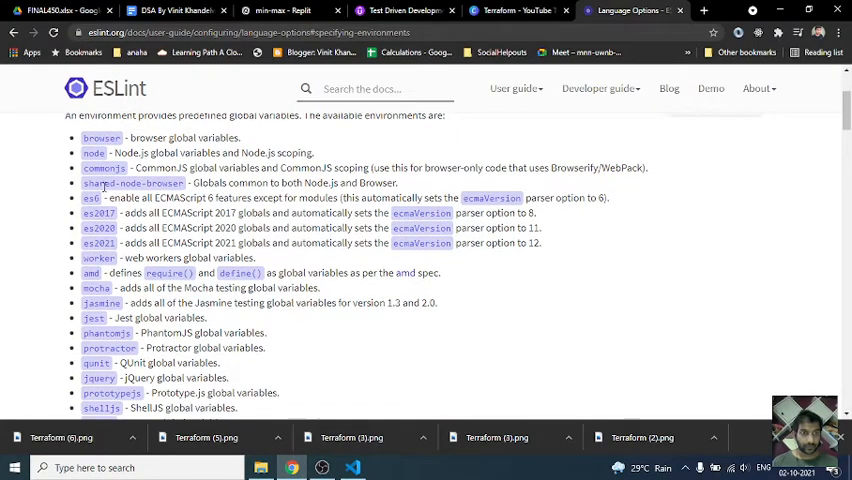
{"action": "scroll", "scroll_direction": "down", "scroll_amount": 3}
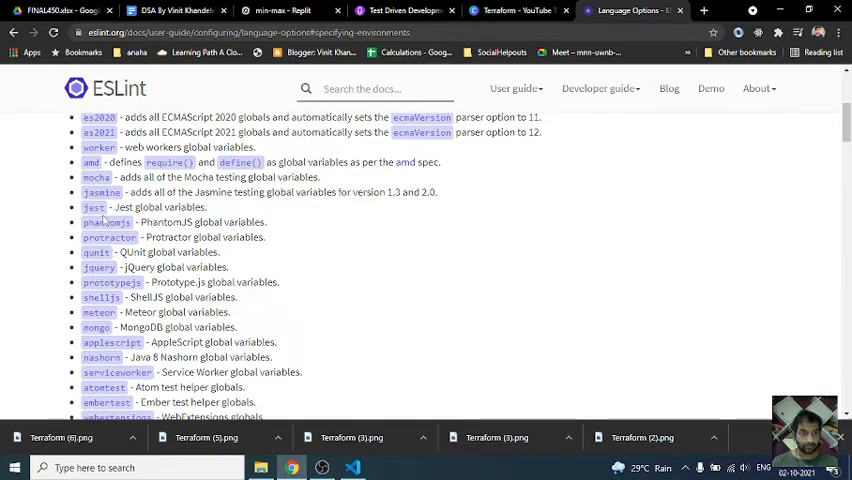
{"action": "scroll", "scroll_direction": "up", "scroll_amount": 3}
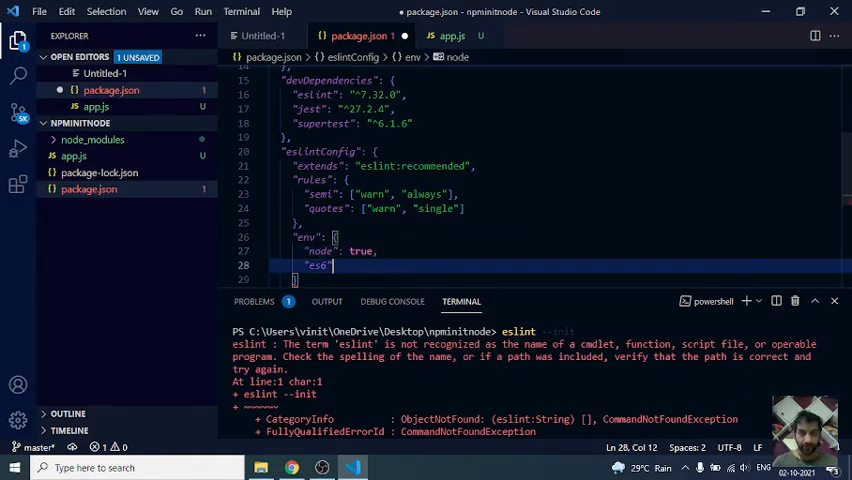
{"action": "type", "text": "true"}
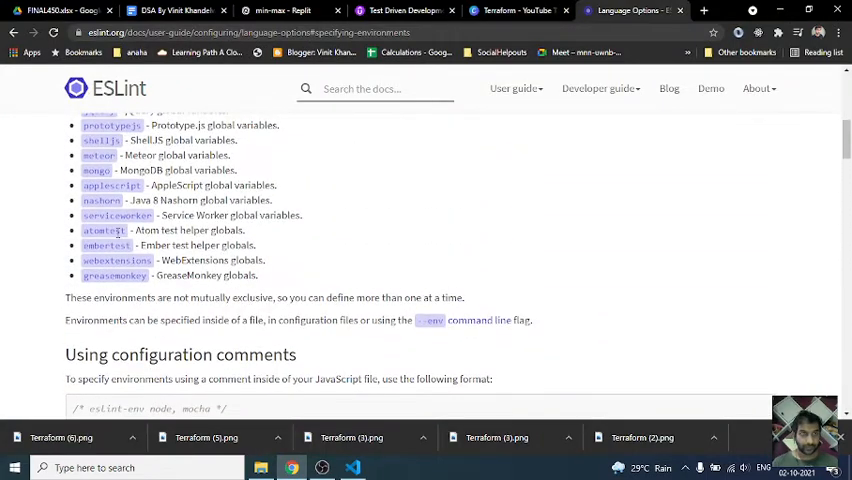
Step: Begin a "jest": entry in the env block
{"action": "scroll", "scroll_direction": "up", "scroll_amount": 3}
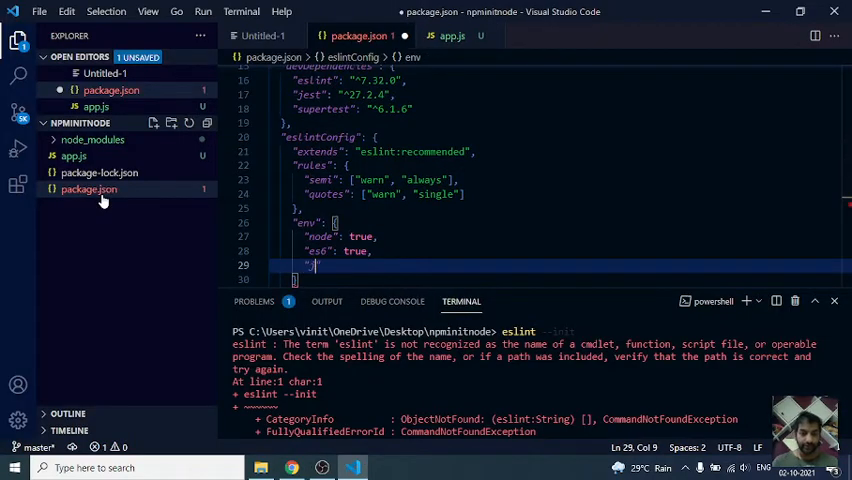
{"action": "type", "text": "\"jest\":"}
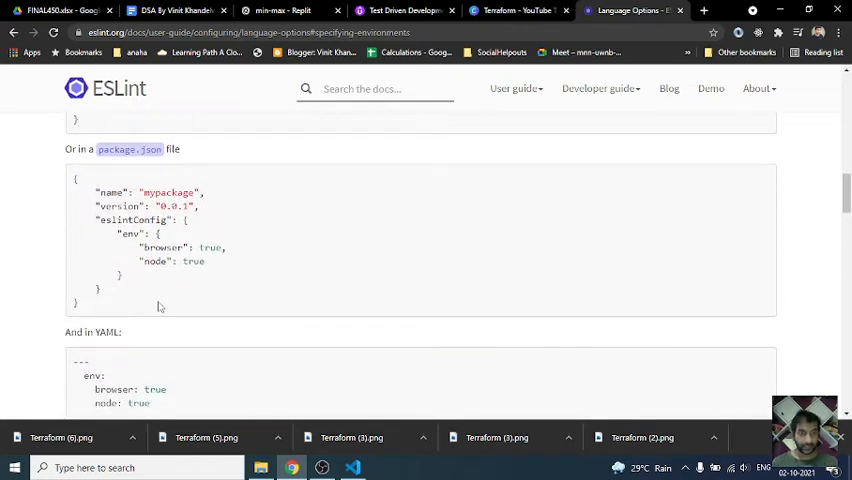
Step: Scroll the ESLint docs down to the Specifying Parser Options section
{"action": "scroll", "scroll_direction": "up", "scroll_amount": 3}
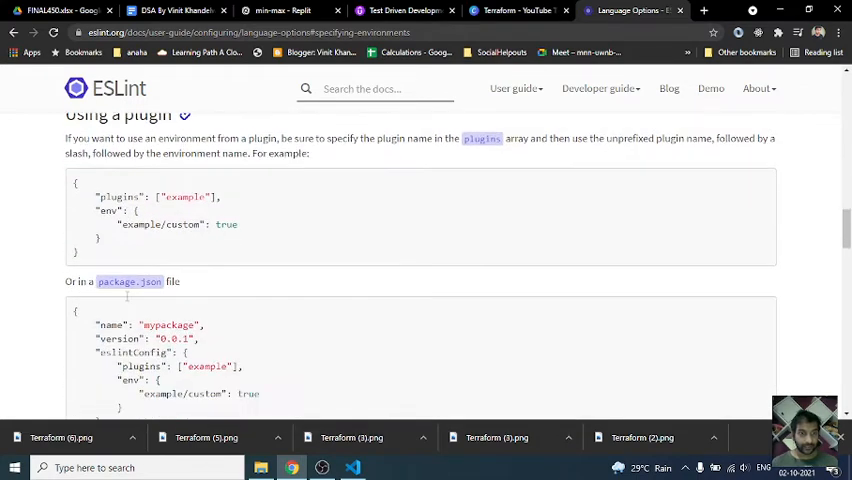
{"action": "scroll", "scroll_direction": "down", "scroll_amount": 3}
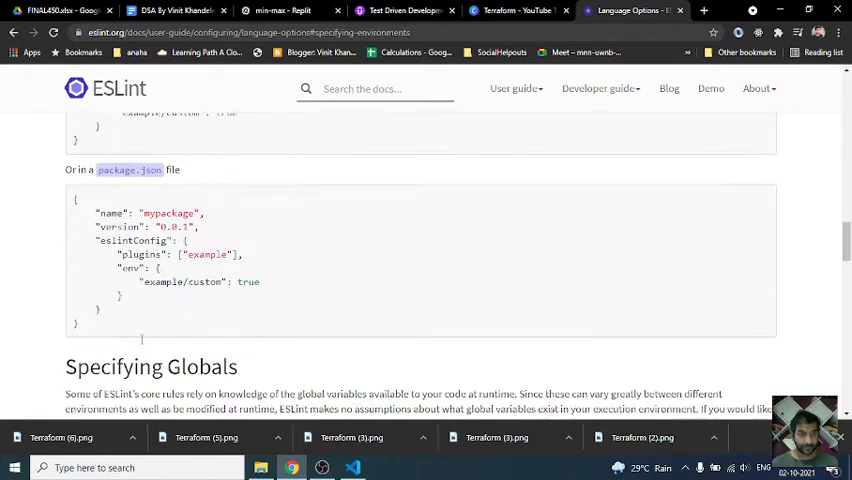
{"action": "scroll", "scroll_direction": "down", "scroll_amount": 3}
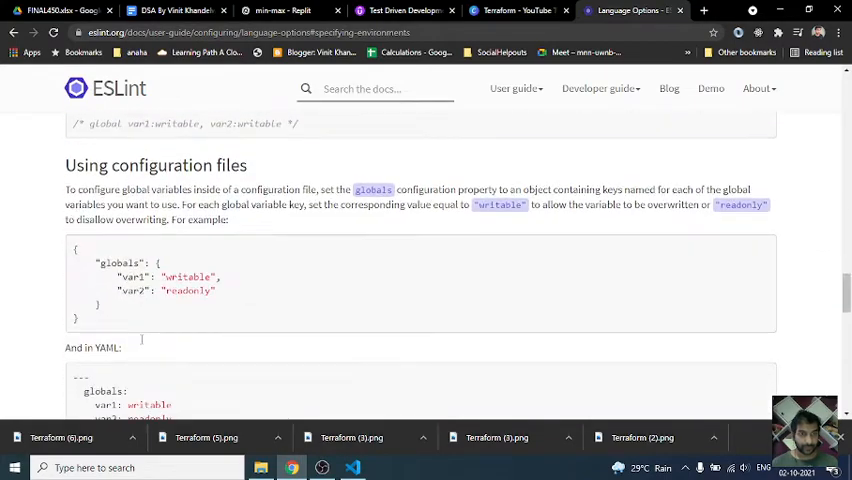
{"action": "scroll", "scroll_direction": "down", "scroll_amount": 3}
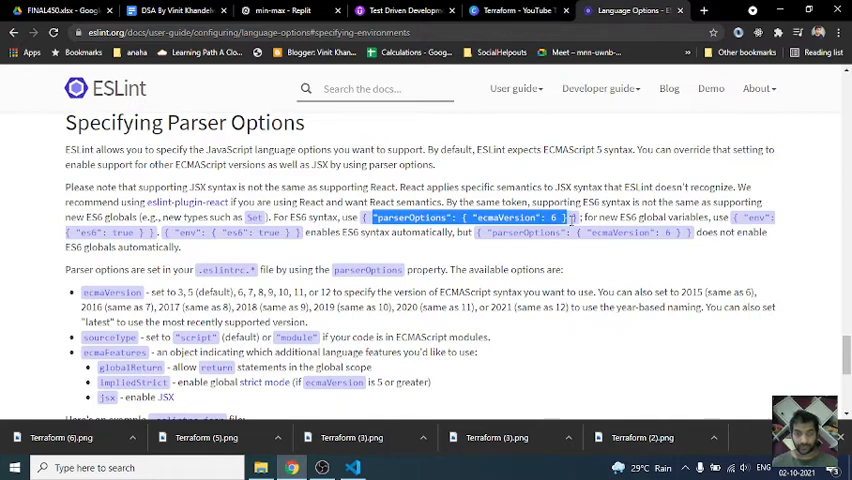
Step: Add parserOptions with ecmaVersion 6 after extends and move env above rules in package.json
{"action": "left_click", "coordinate": [352, 468]}
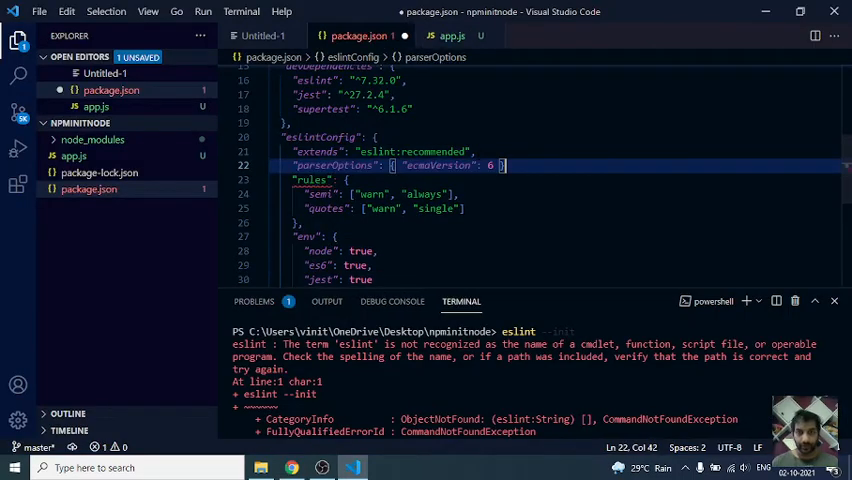
{"action": "type", "text": ","}
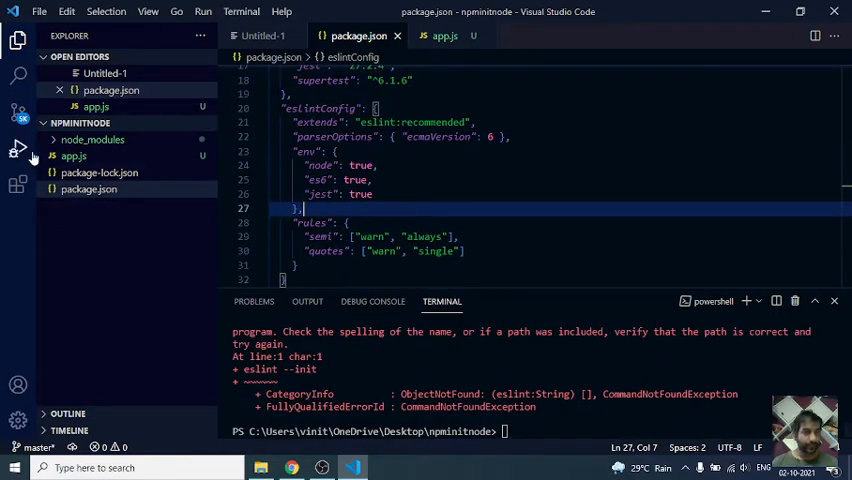
{"action": "mouse_move", "coordinate": [16, 188]}
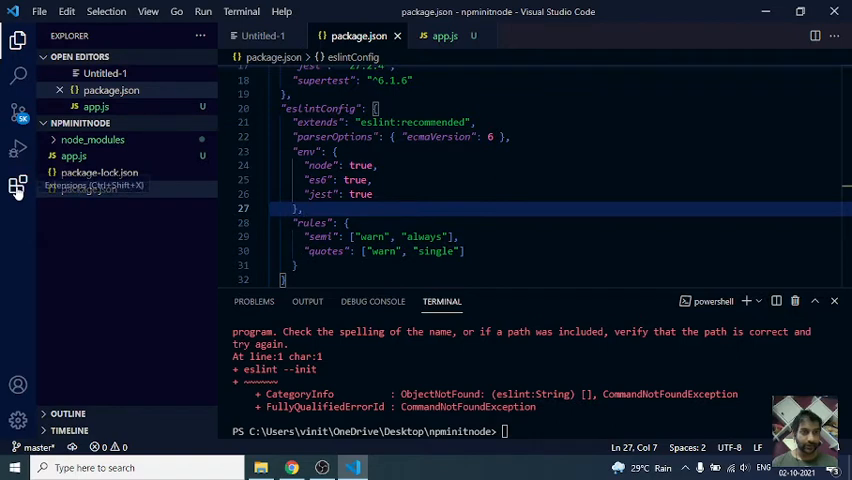
Step: Install the ESLint extension by Dirk Baeumer from the marketplace and return to Explorer
{"action": "left_click", "coordinate": [16, 188]}
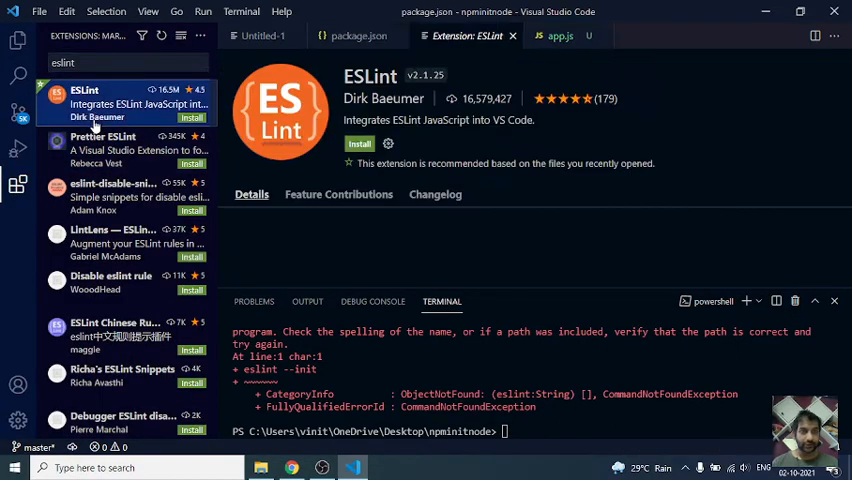
{"action": "left_click", "coordinate": [360, 144]}
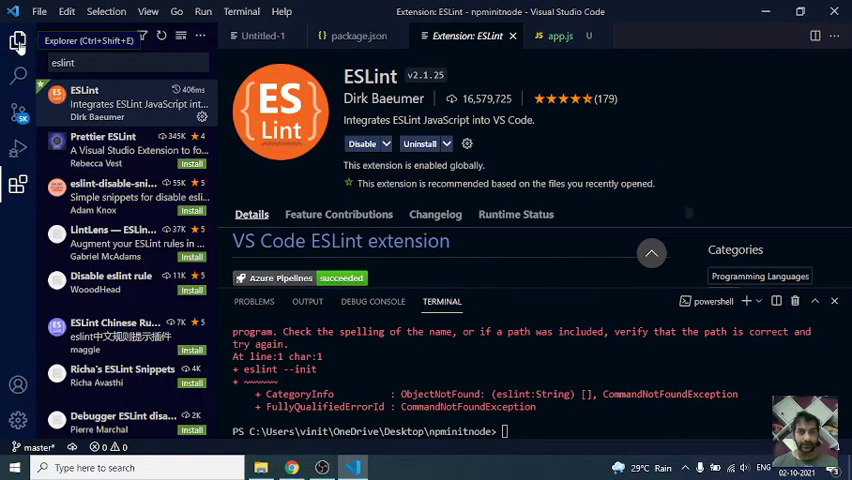
{"action": "left_click", "coordinate": [16, 42]}
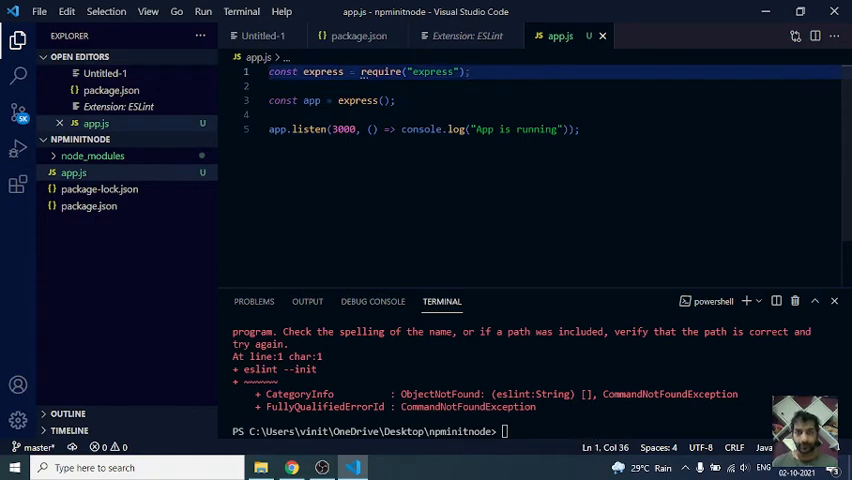
Step: Read ESLint's single-quote warnings in app.js, then find the Prettier - Code formatter extension
{"action": "double_click", "coordinate": [516, 128]}
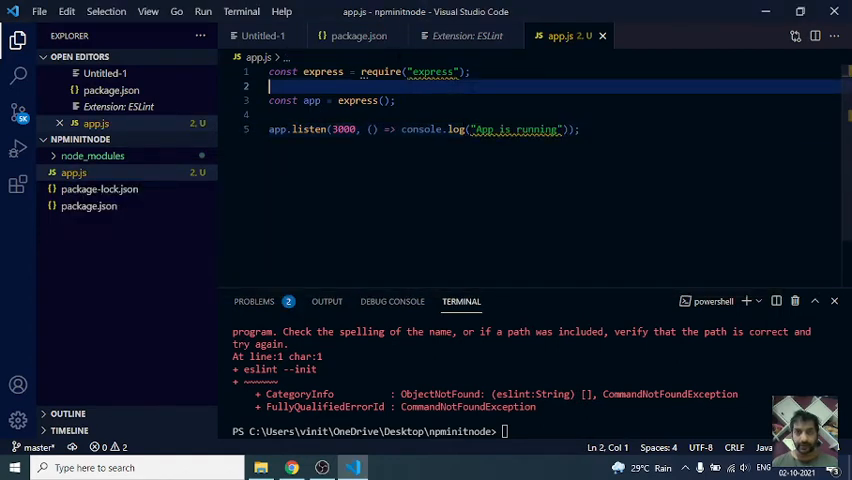
{"action": "mouse_move", "coordinate": [436, 72]}
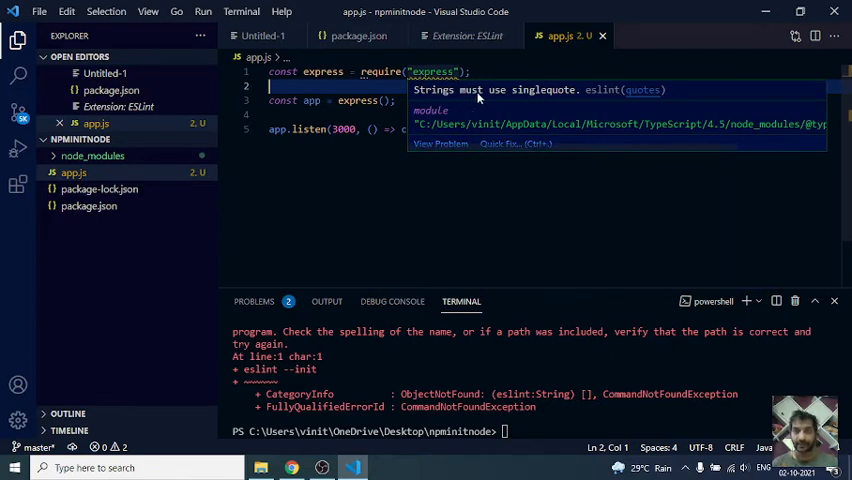
{"action": "mouse_move", "coordinate": [544, 110]}
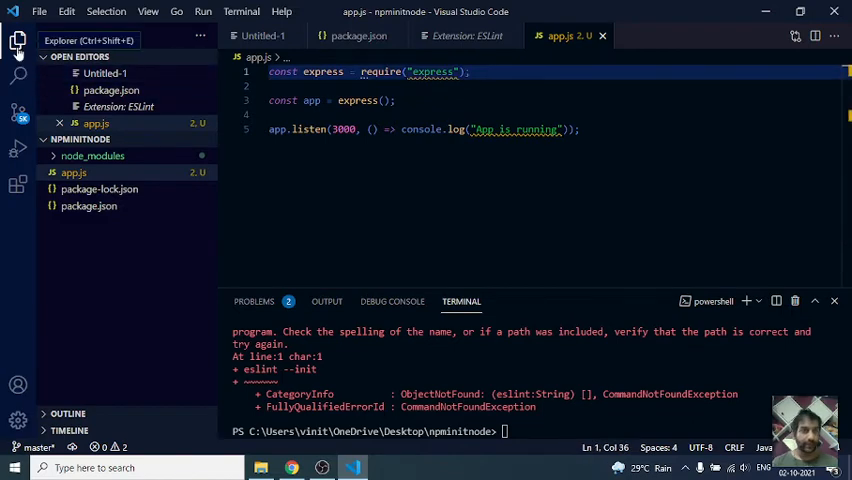
{"action": "left_click", "coordinate": [74, 172]}
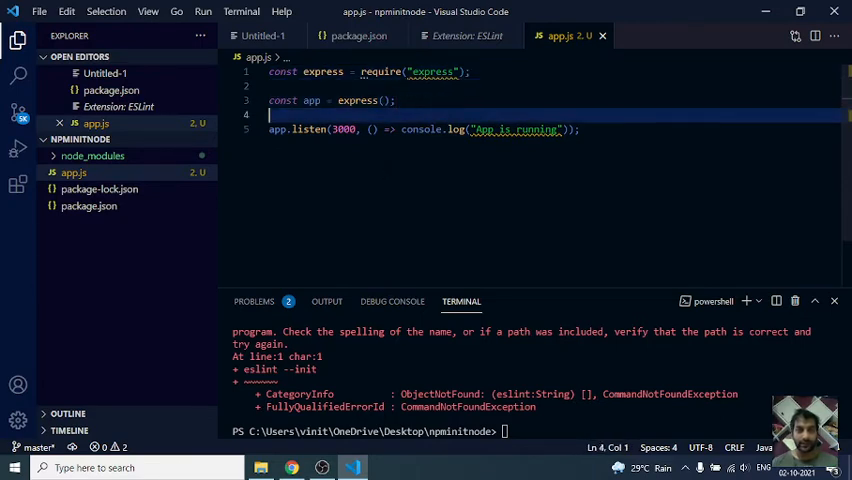
{"action": "mouse_move", "coordinate": [16, 184]}
{"action": "type", "text": "prettif"}
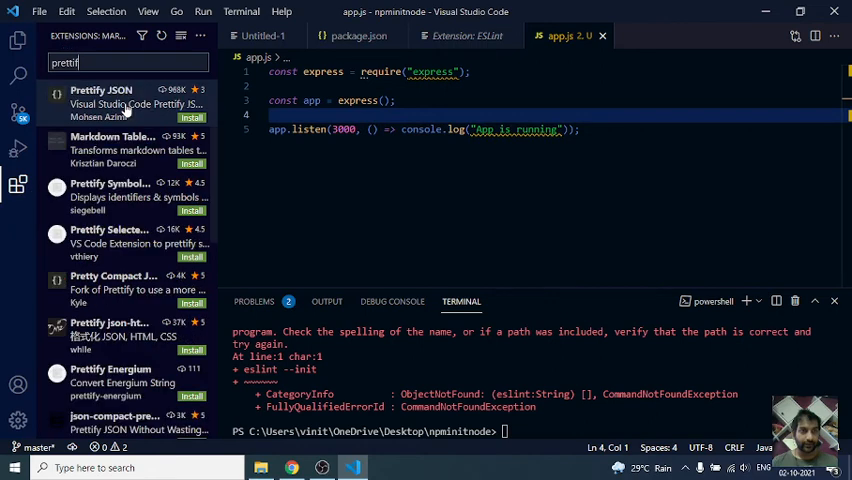
{"action": "key", "text": "Backspace"}
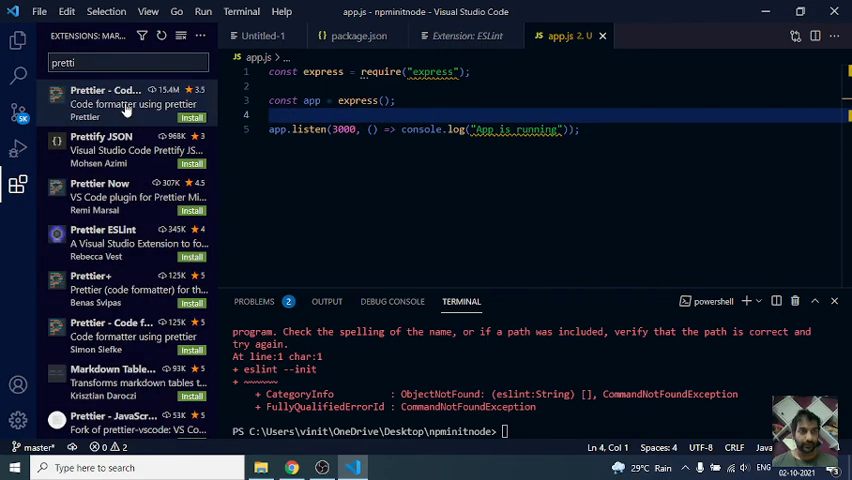
{"action": "left_click", "coordinate": [110, 104]}
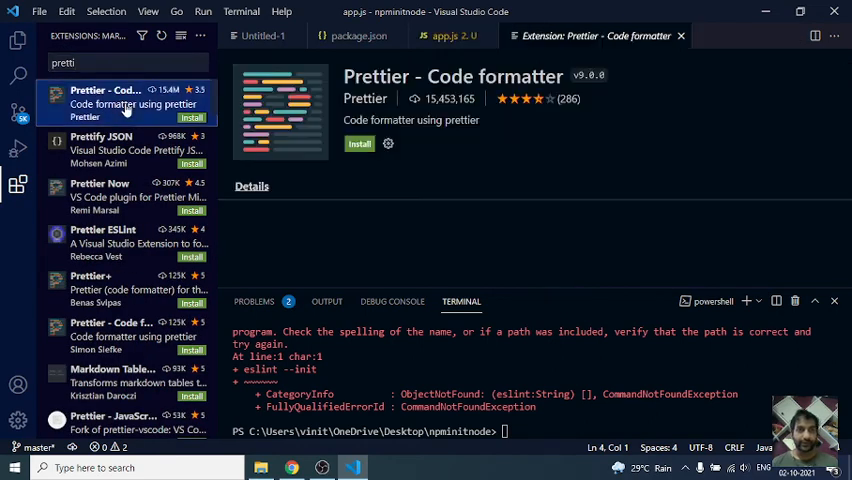